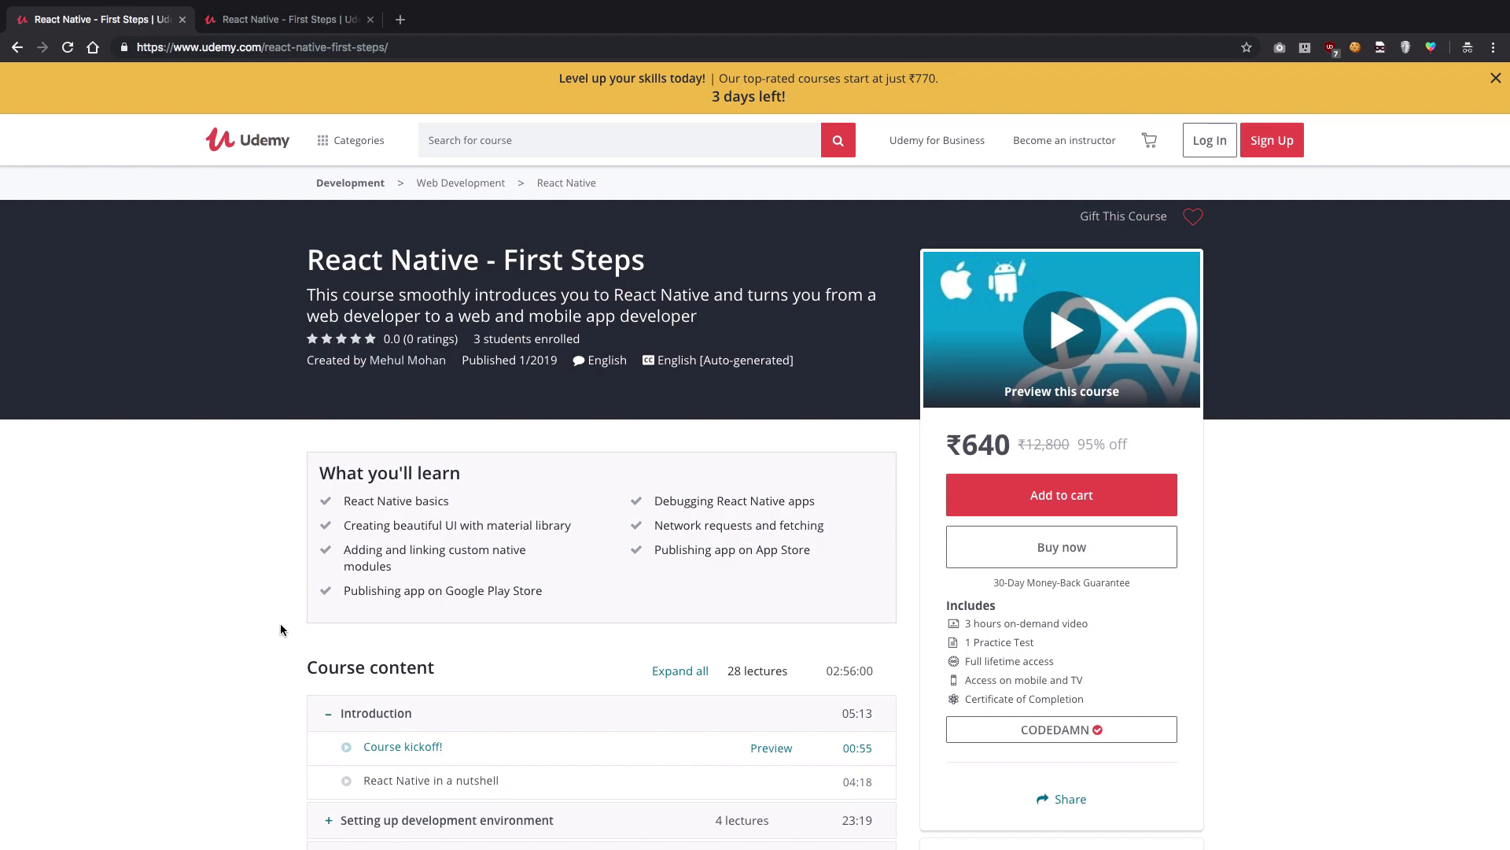
# - Scroll down and open the applied CODEDAMN coupon box to reveal its Change field
pyautogui.scroll(-3)
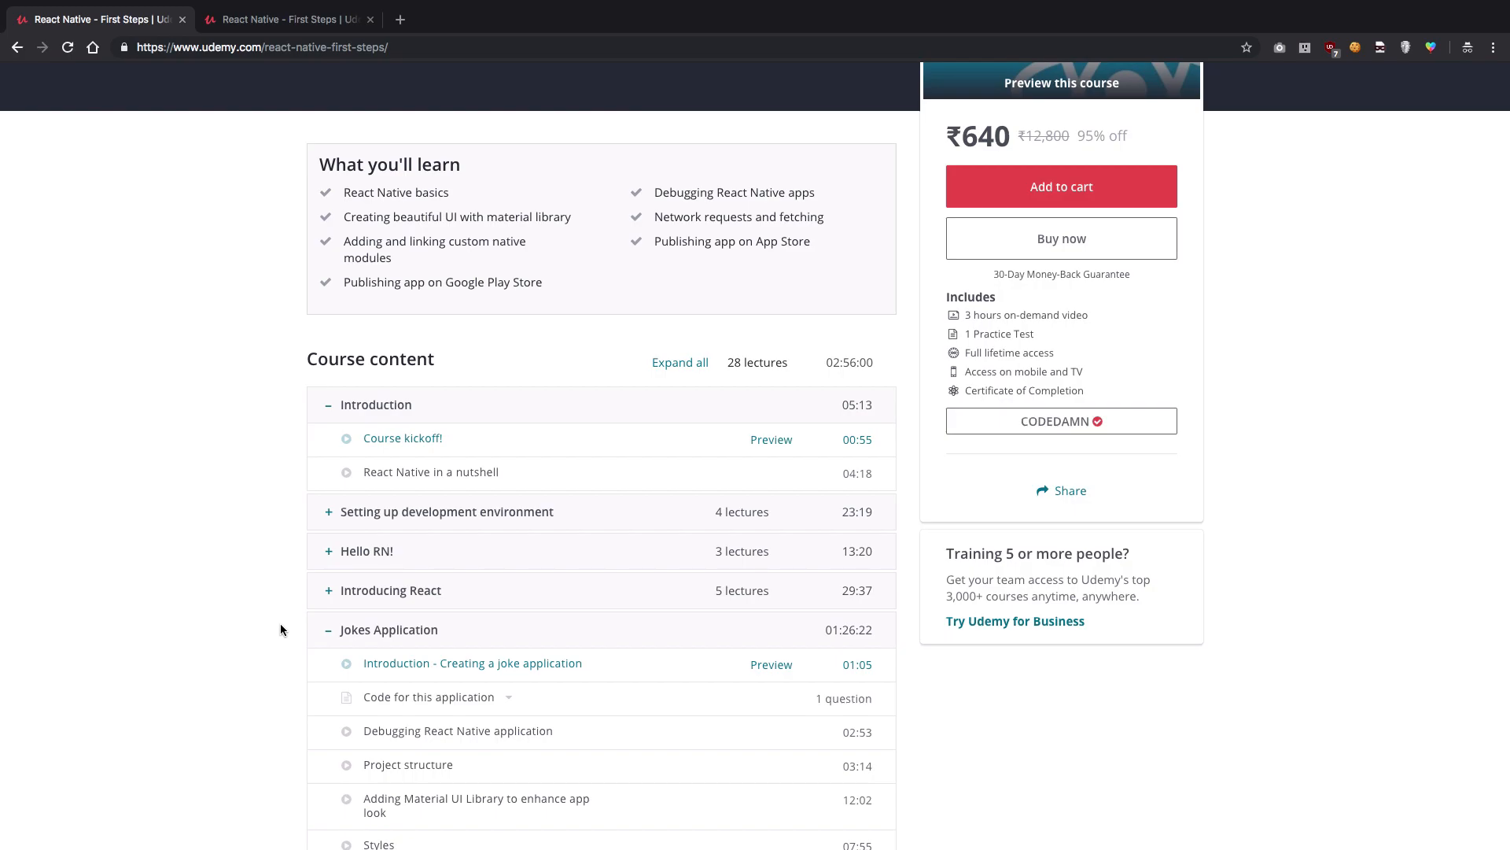
pyautogui.scroll(-3)
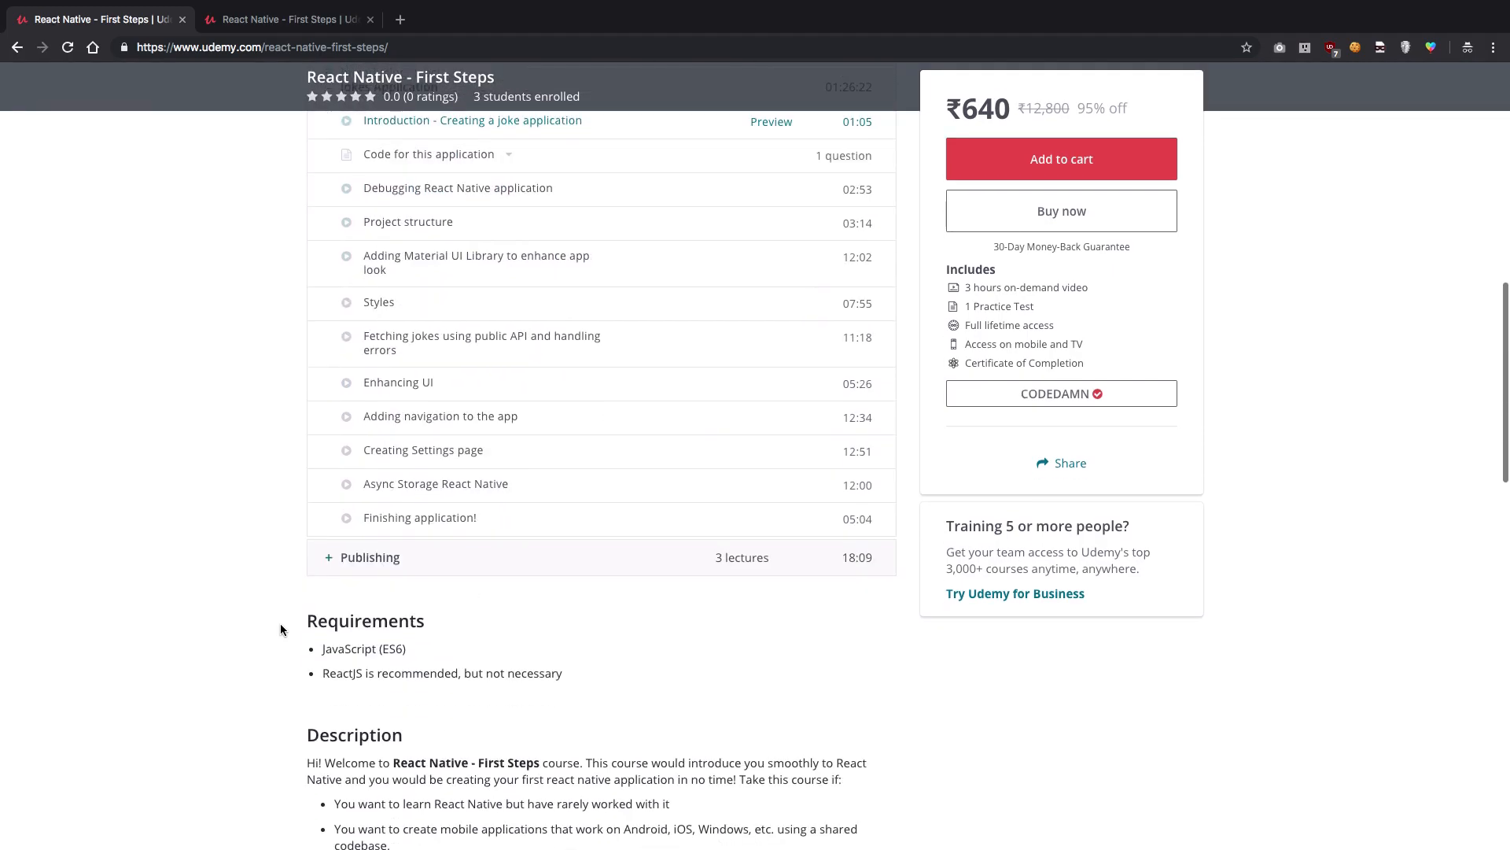
pyautogui.click(369, 557)
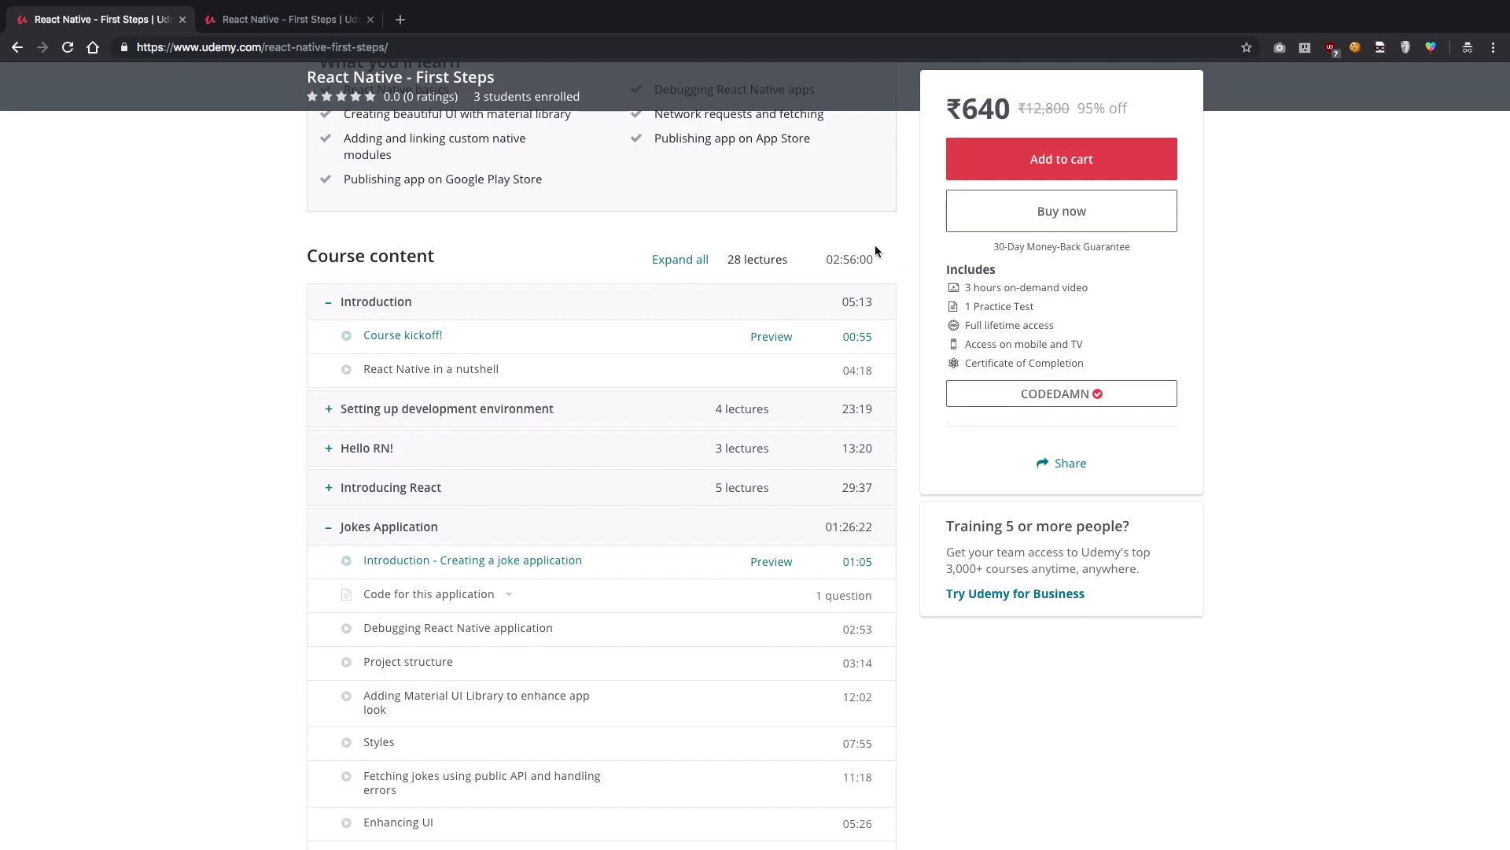
pyautogui.moveTo(862, 258)
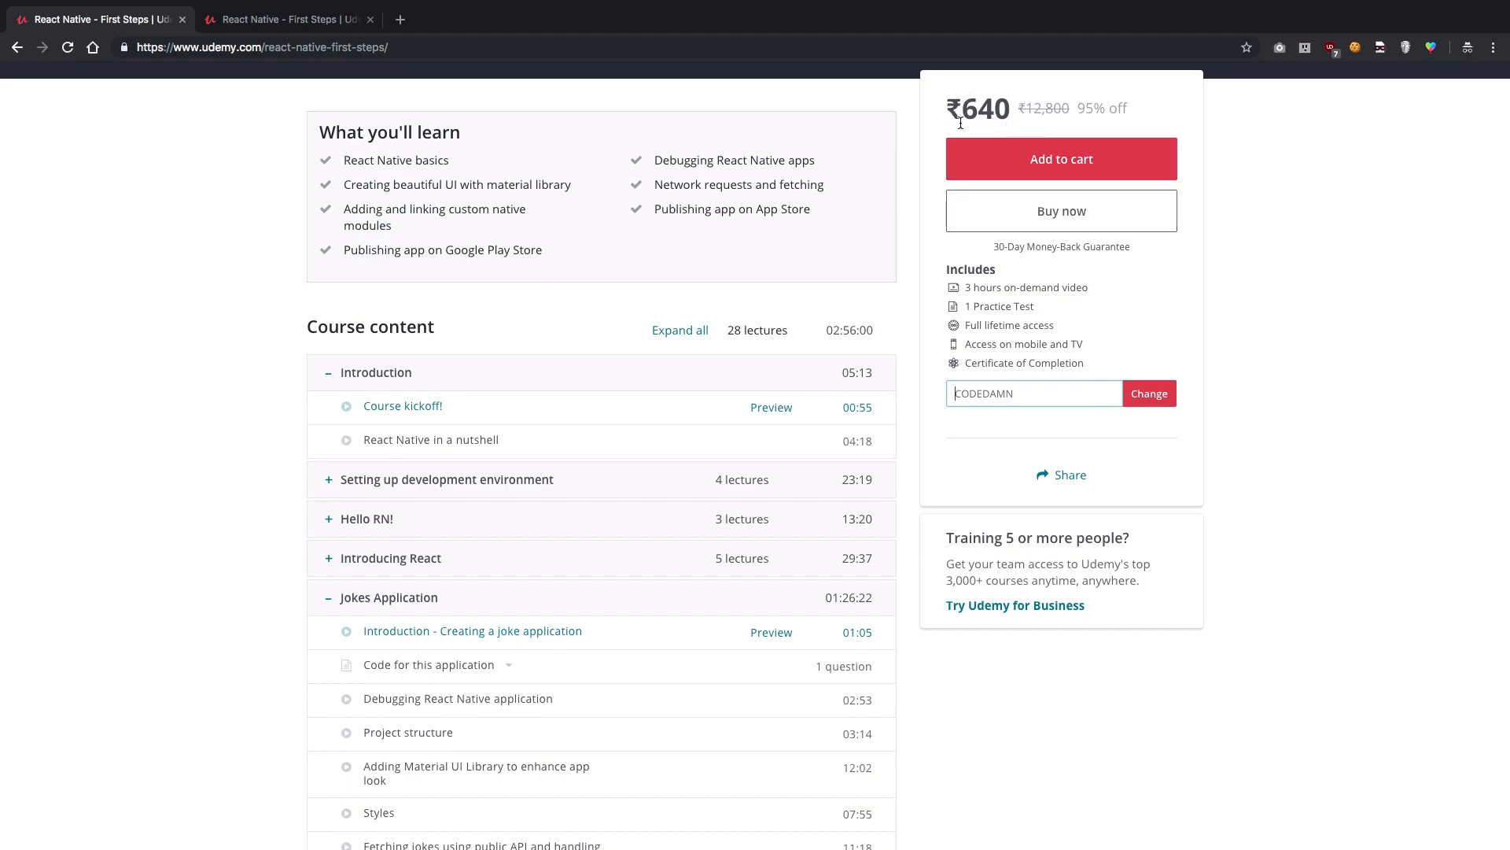
pyautogui.moveTo(979, 106)
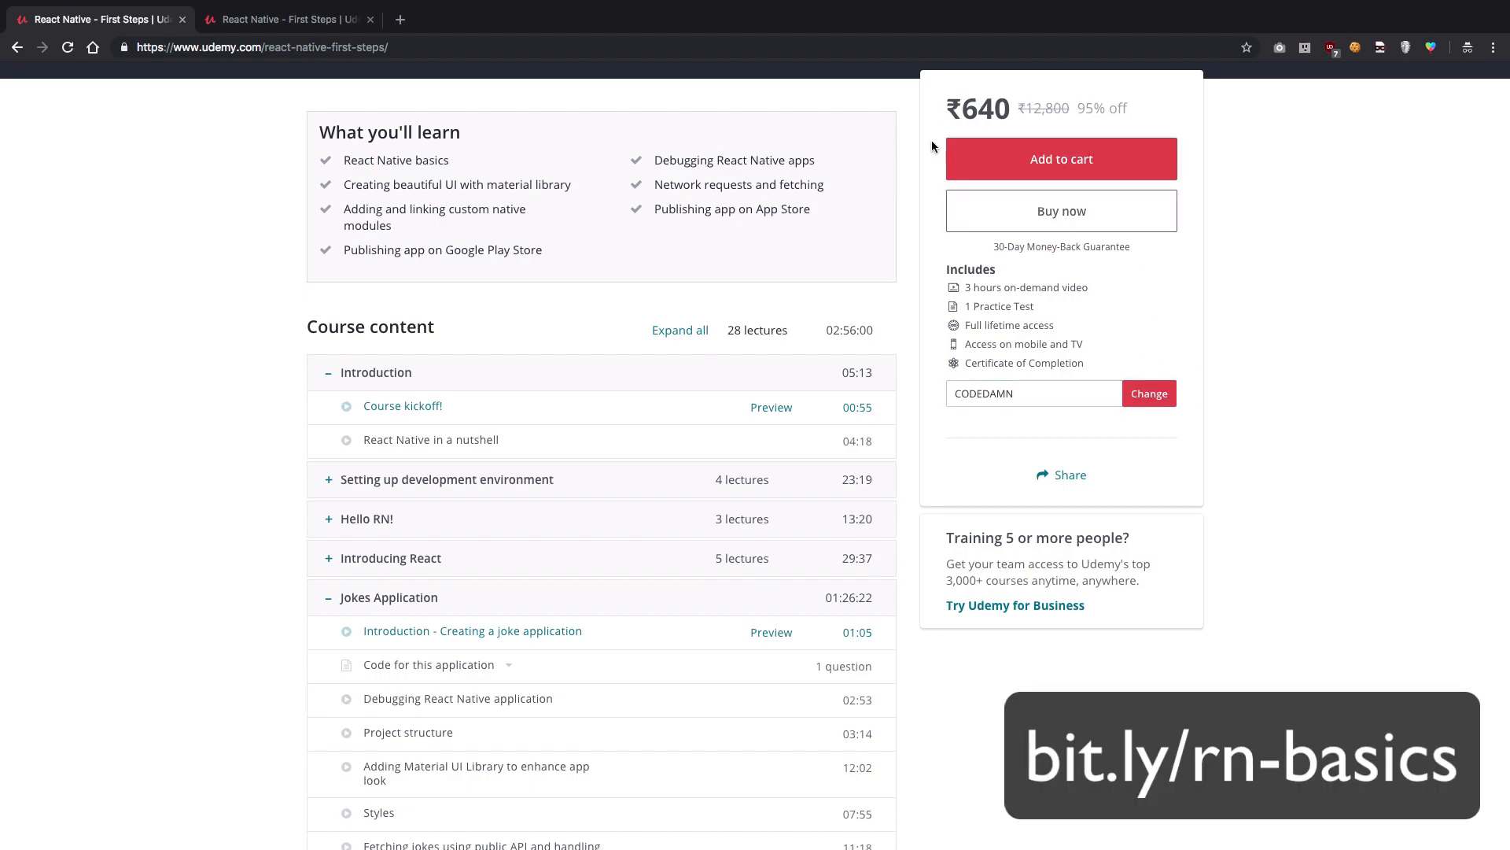
pyautogui.moveTo(1177, 436)
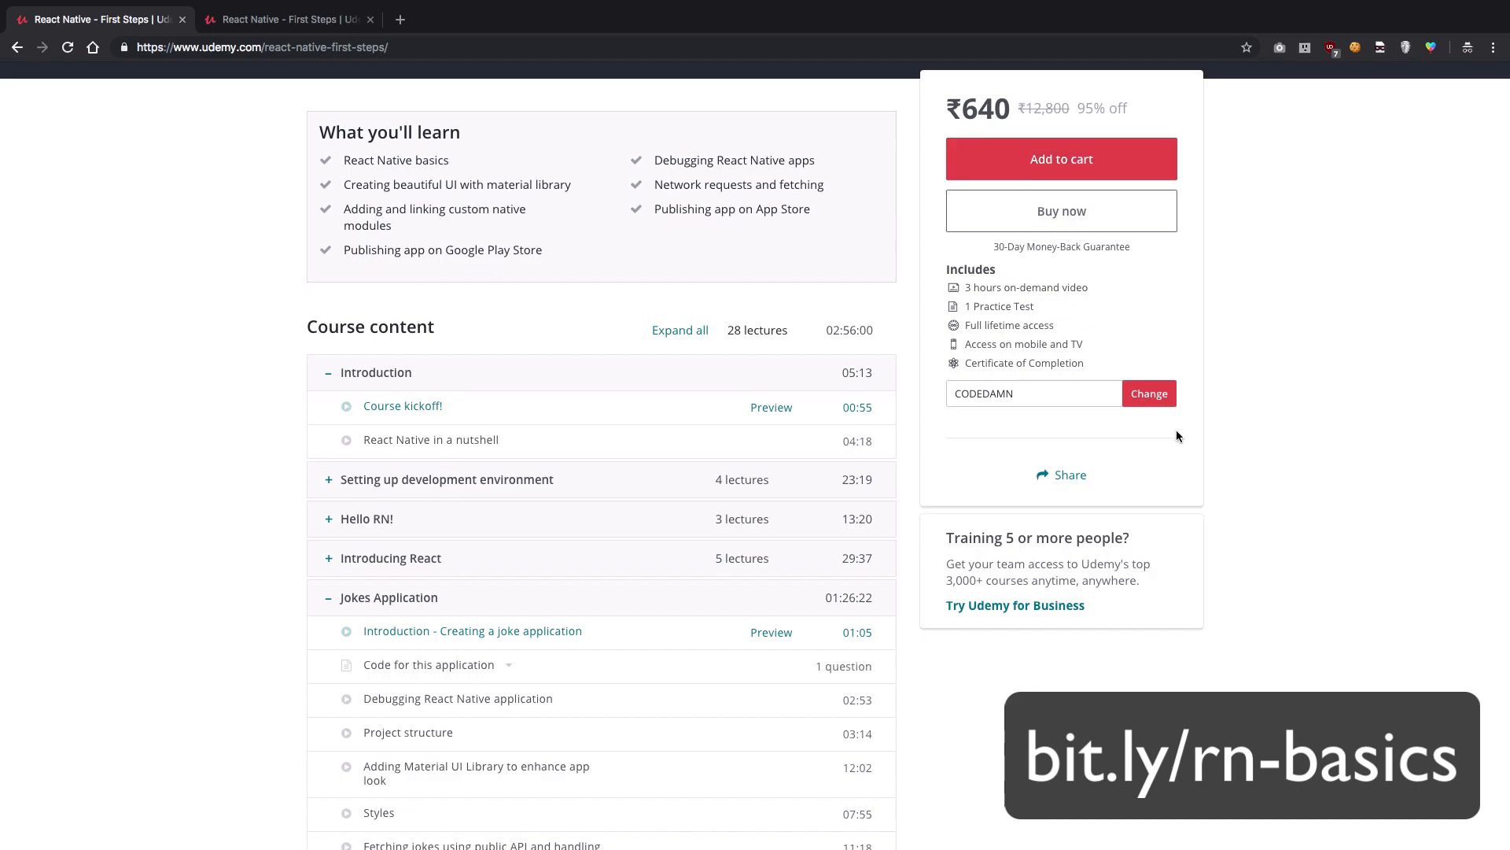